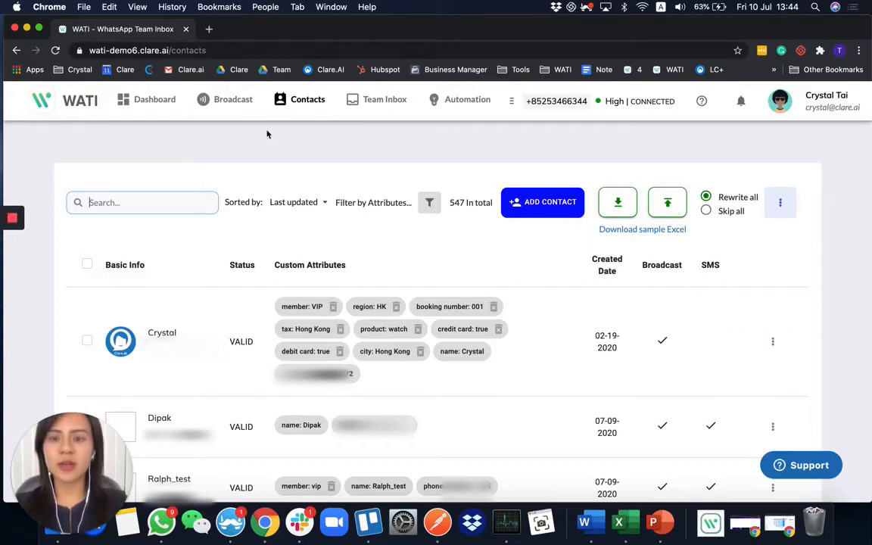
mouse_move(286, 151)
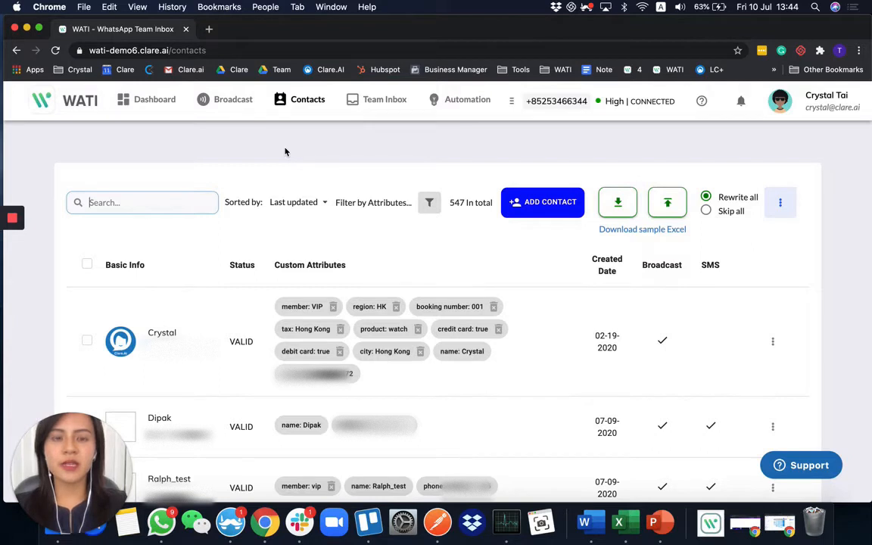
mouse_move(559, 87)
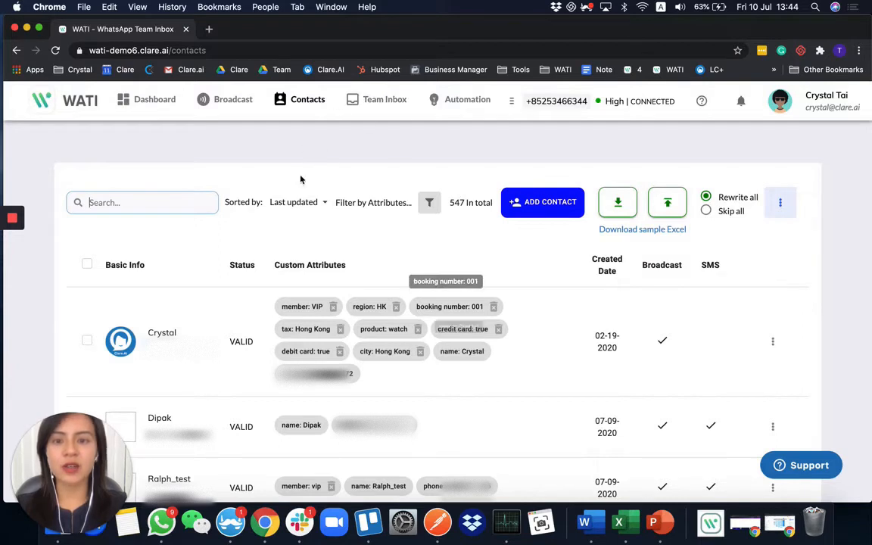
mouse_move(619, 180)
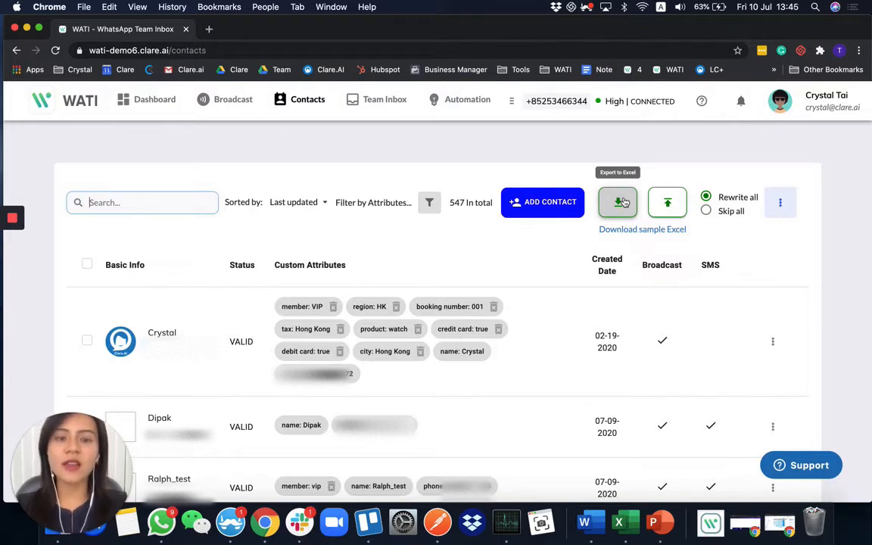
mouse_move(676, 187)
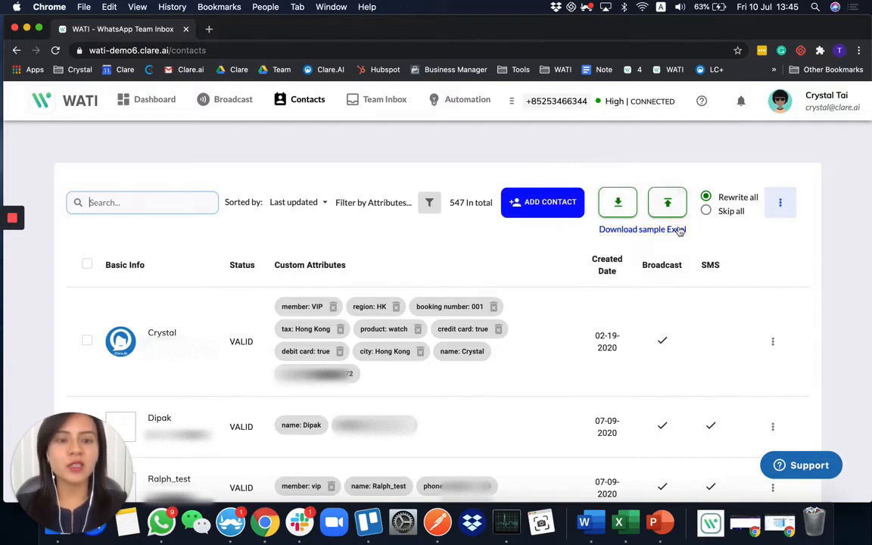
mouse_move(668, 203)
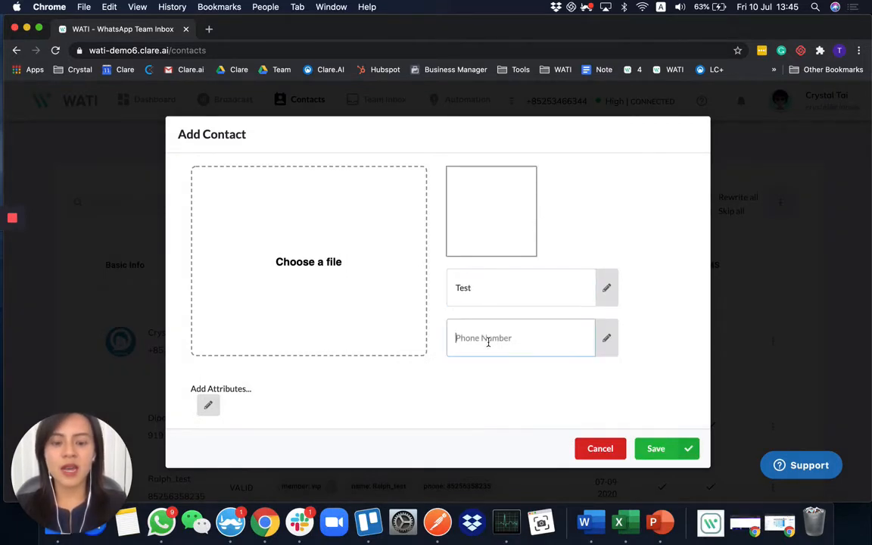
Enter the phone number beginning 852 for the new contact Test
text(852)
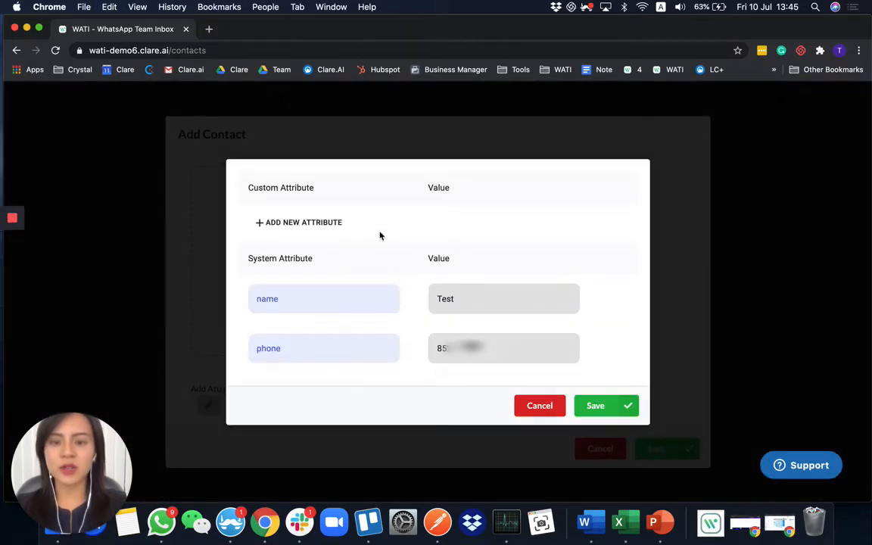
Add a custom attribute Member with value VIP and save it
click(298, 222)
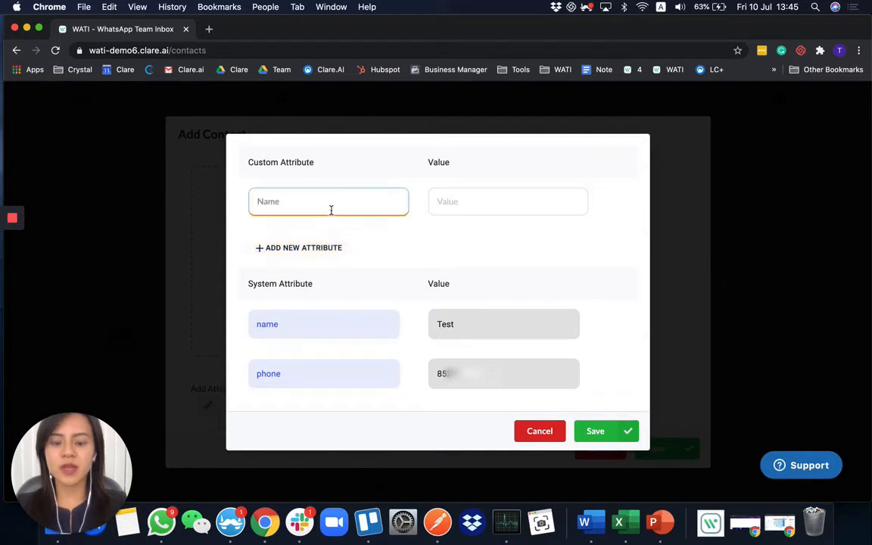
click(507, 201)
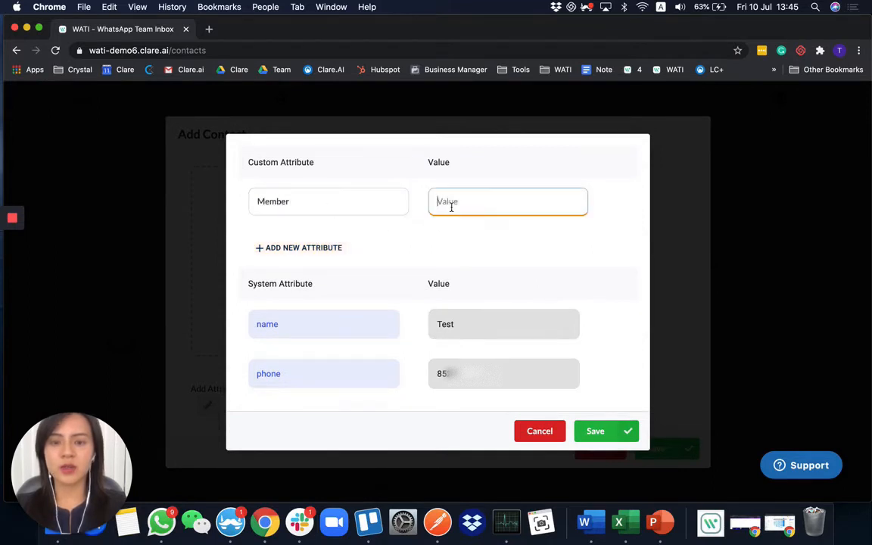
text(VIP)
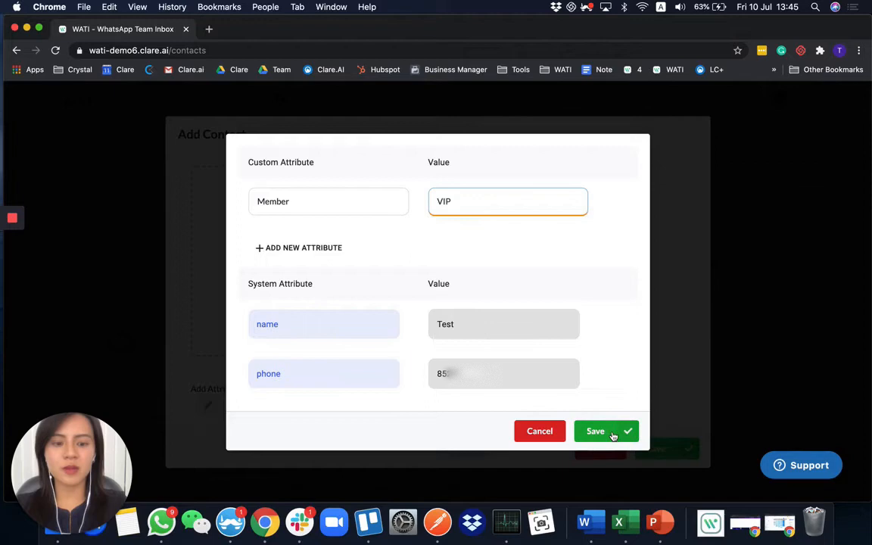
click(596, 431)
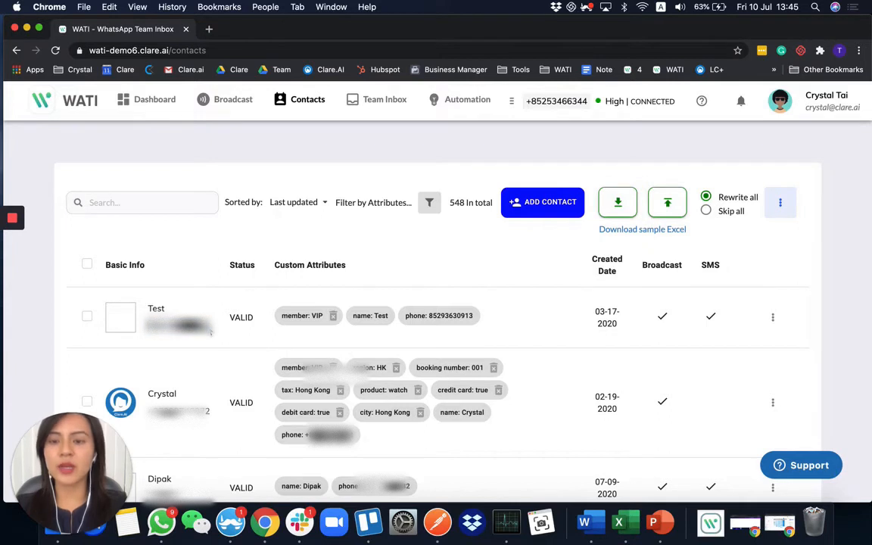
mouse_move(765, 66)
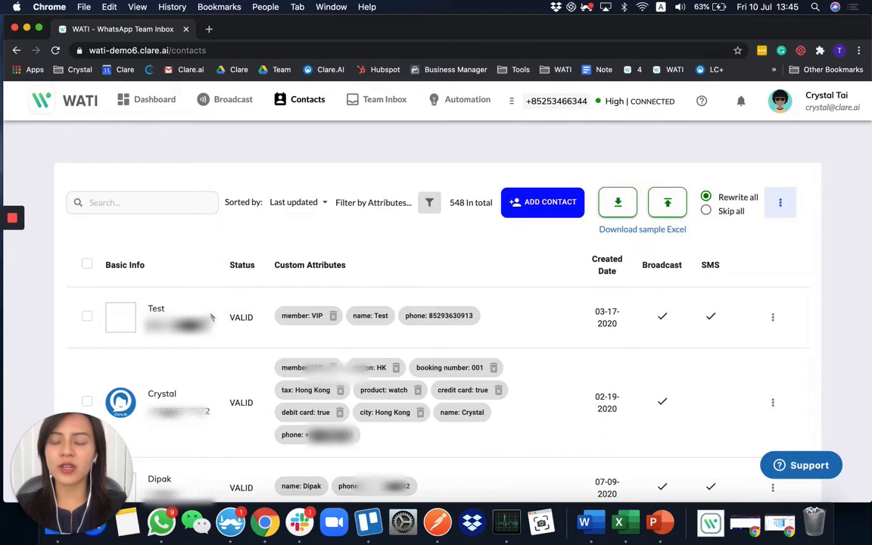
mouse_move(211, 408)
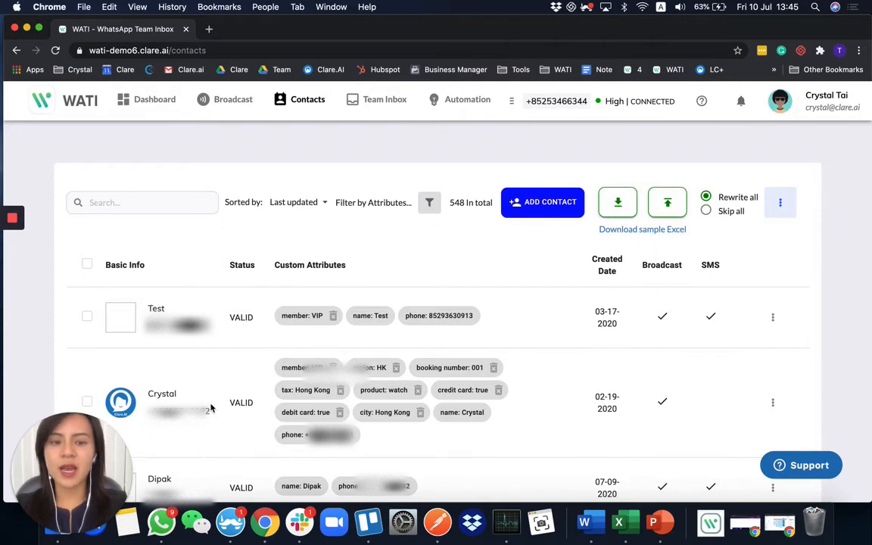
Scroll to the top of the contacts list to see the new Test row
scroll(up, 3)
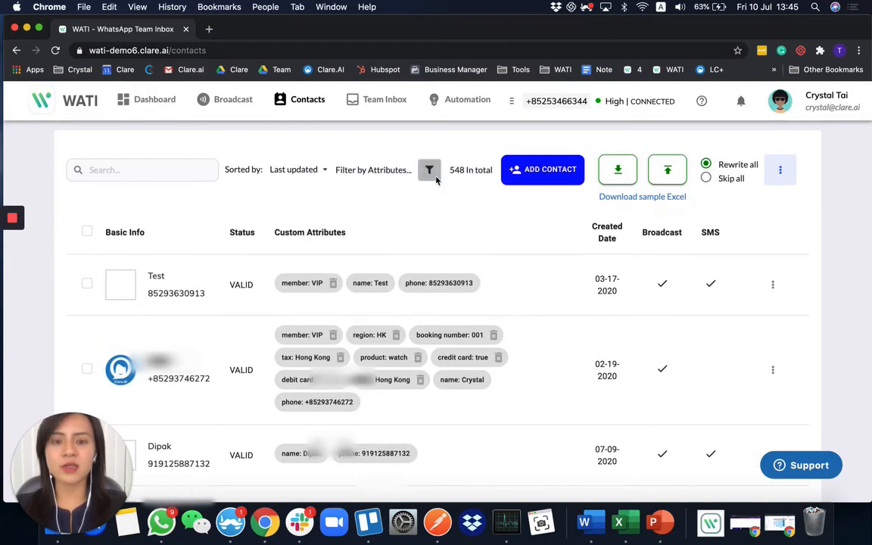
Filter contacts by attribute member containing vip, showing 16 matches
click(429, 170)
text(v)
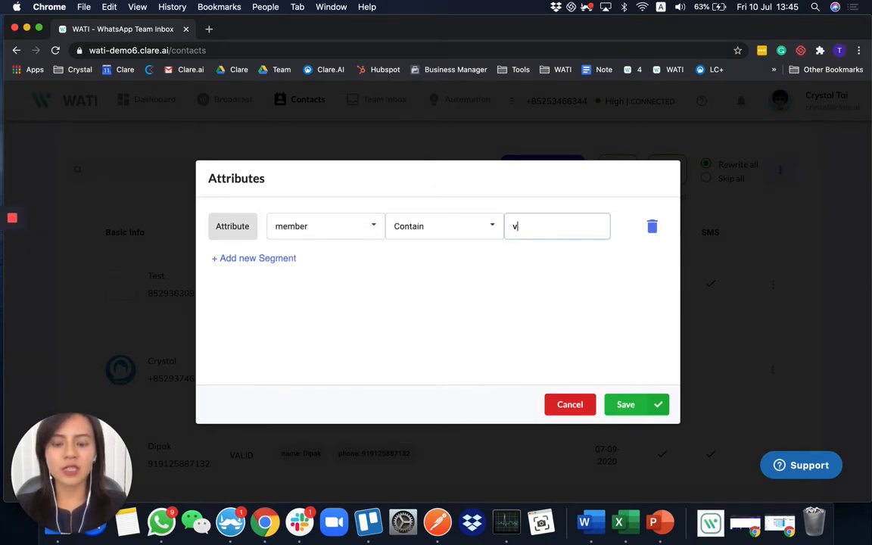
text(ip)
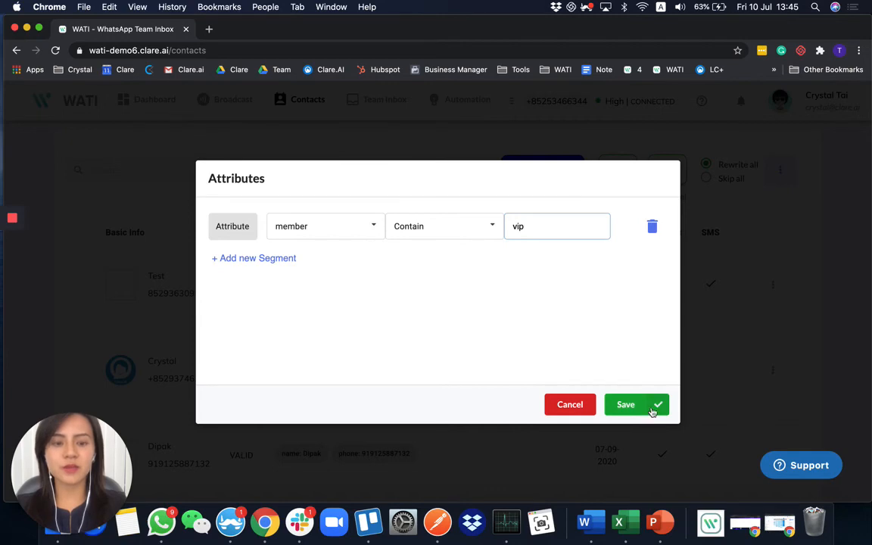
click(625, 404)
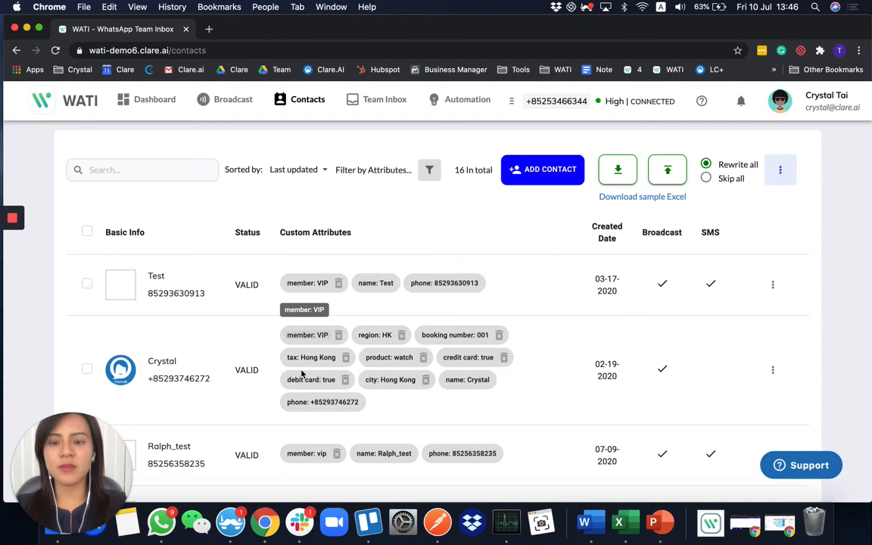
scroll(down, 3)
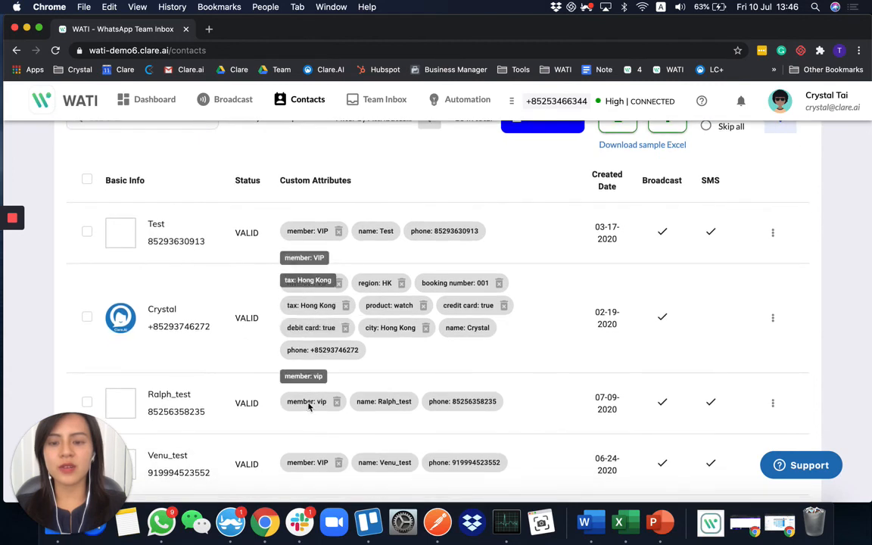
scroll(up, 3)
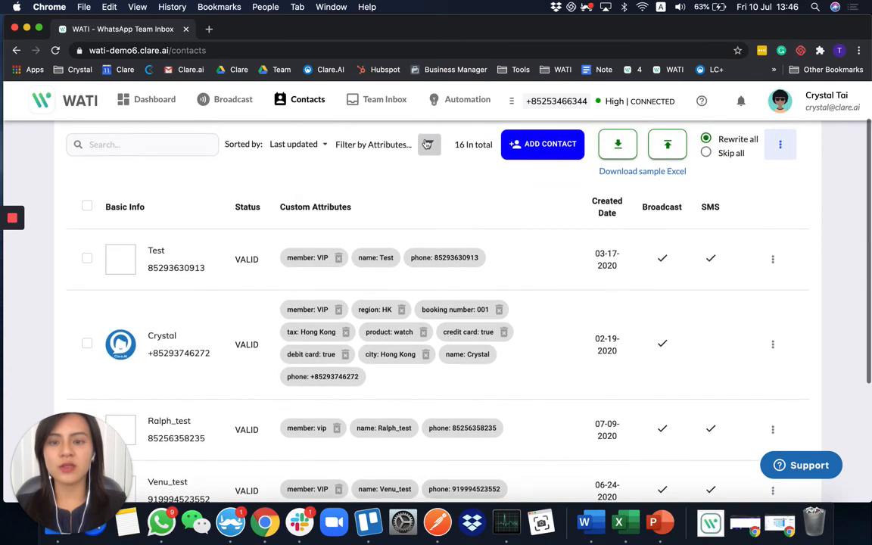